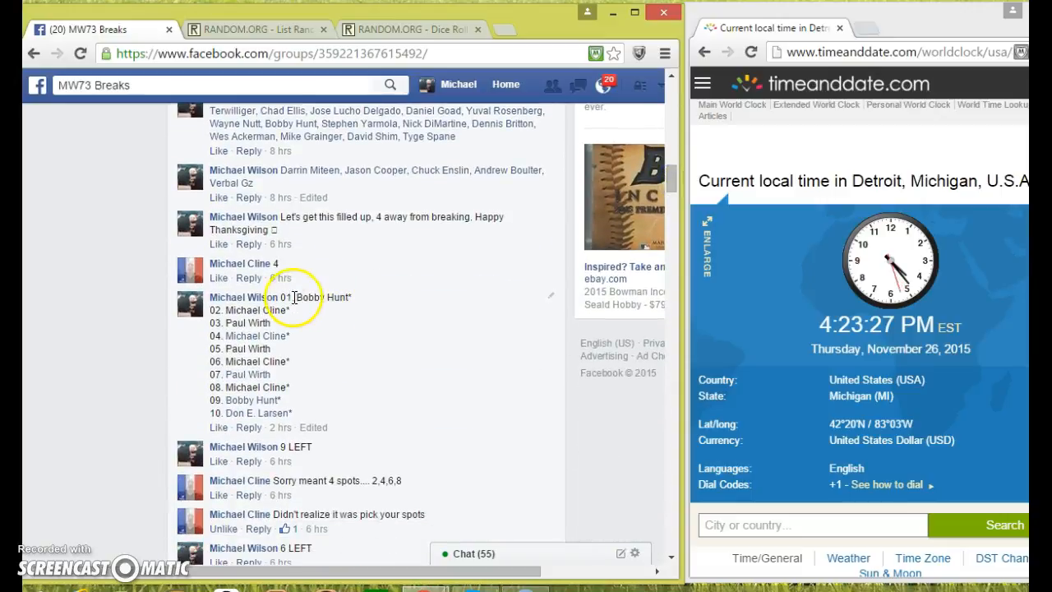
- Copy the ten-spot list, post a 'LIVE' comment on the thread, and switch to the List Randomizer
left_click_drag(283, 296, 309, 348)
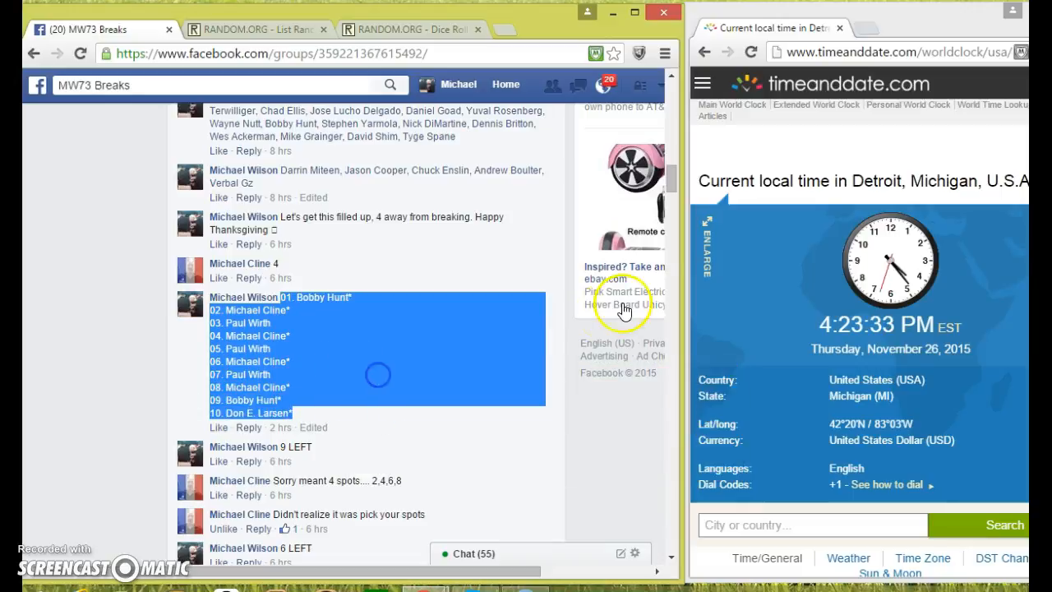
scroll("down", 3)
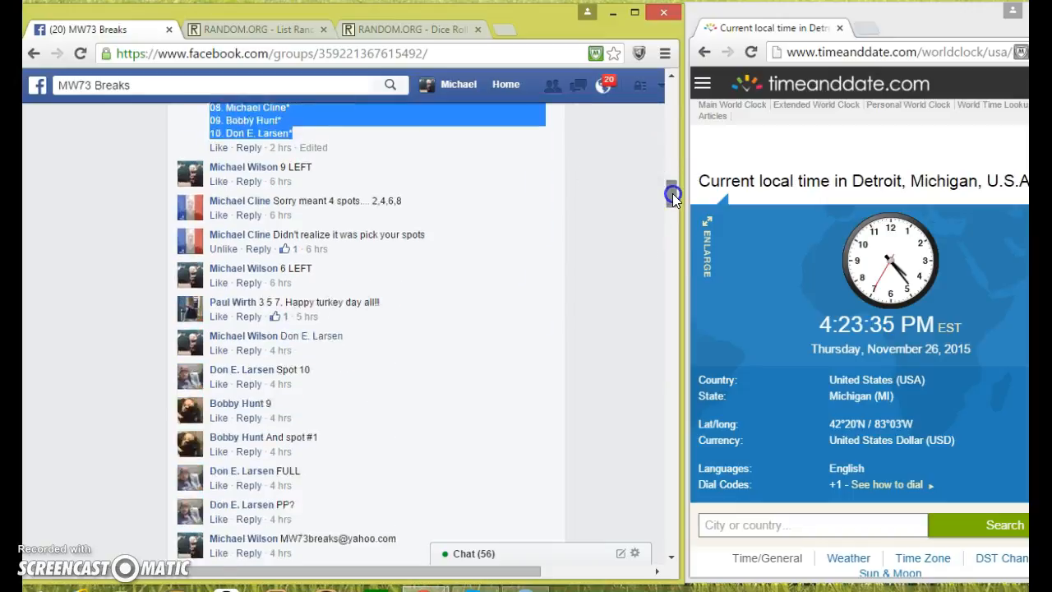
scroll("down", 3)
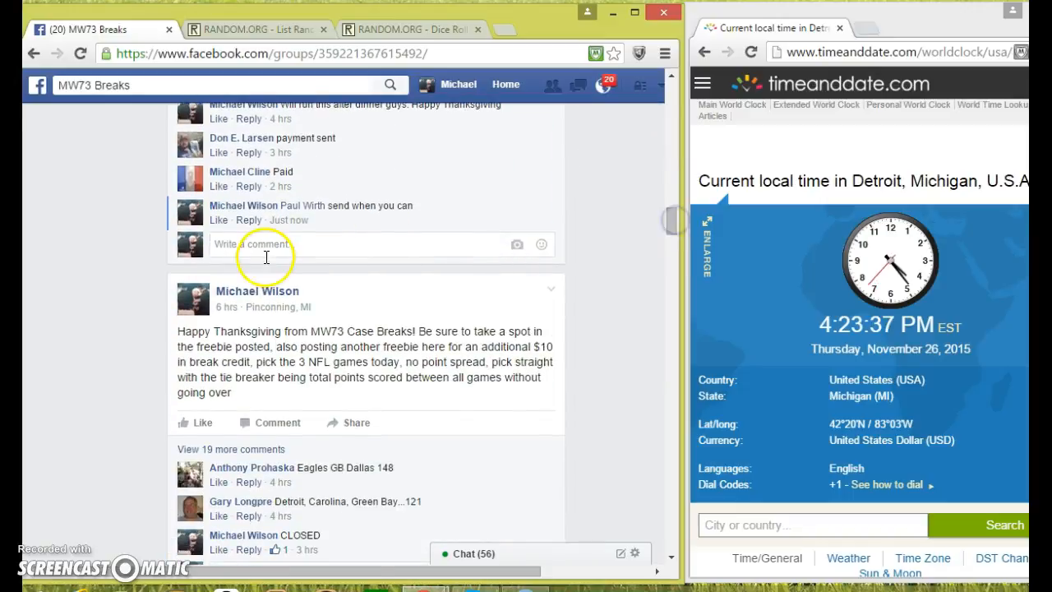
type("L")
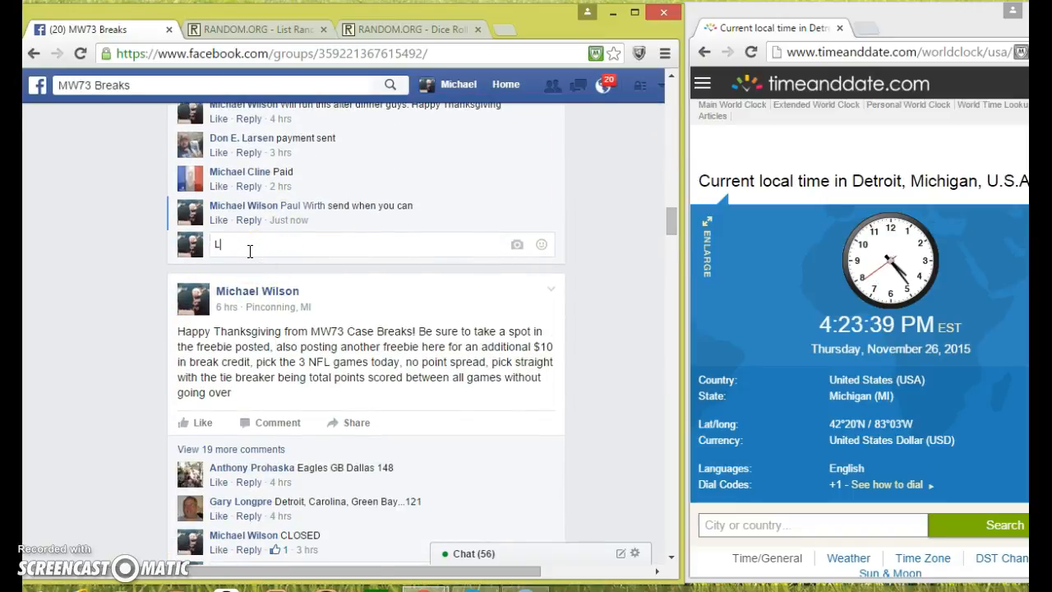
type("i")
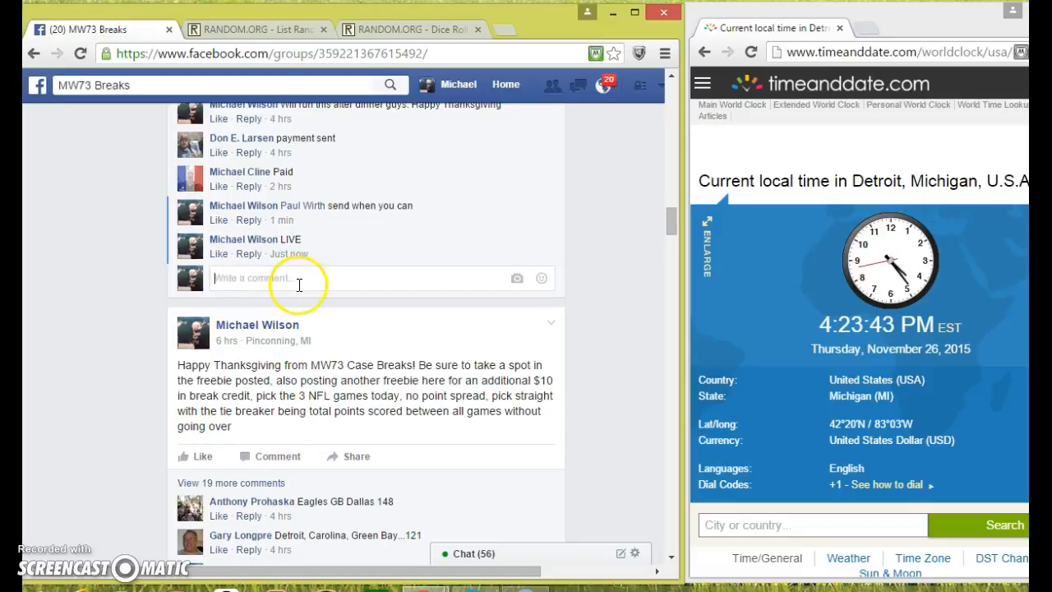
mouse_move(289, 253)
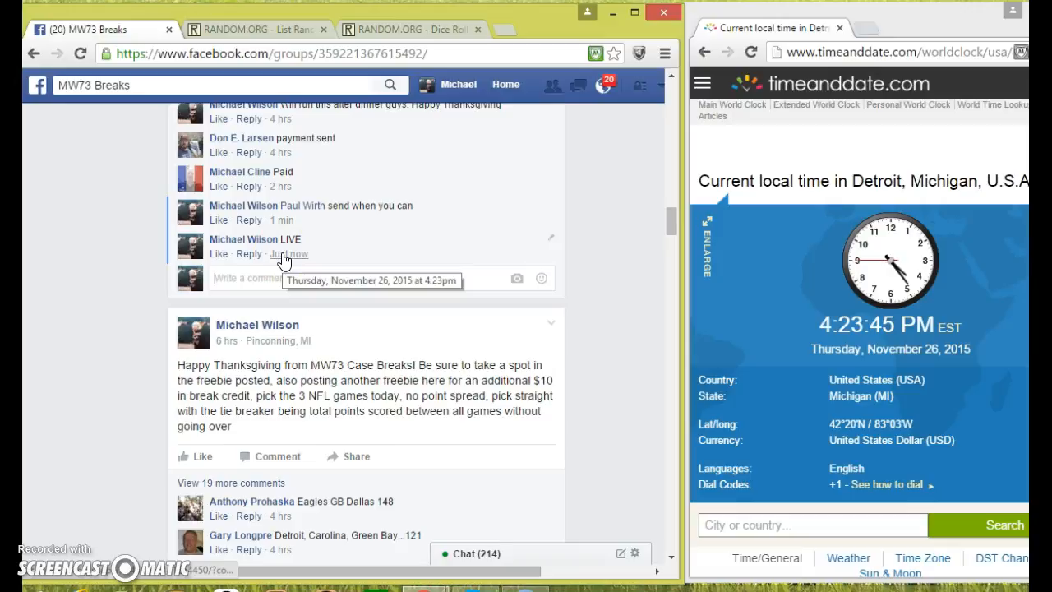
left_click(255, 30)
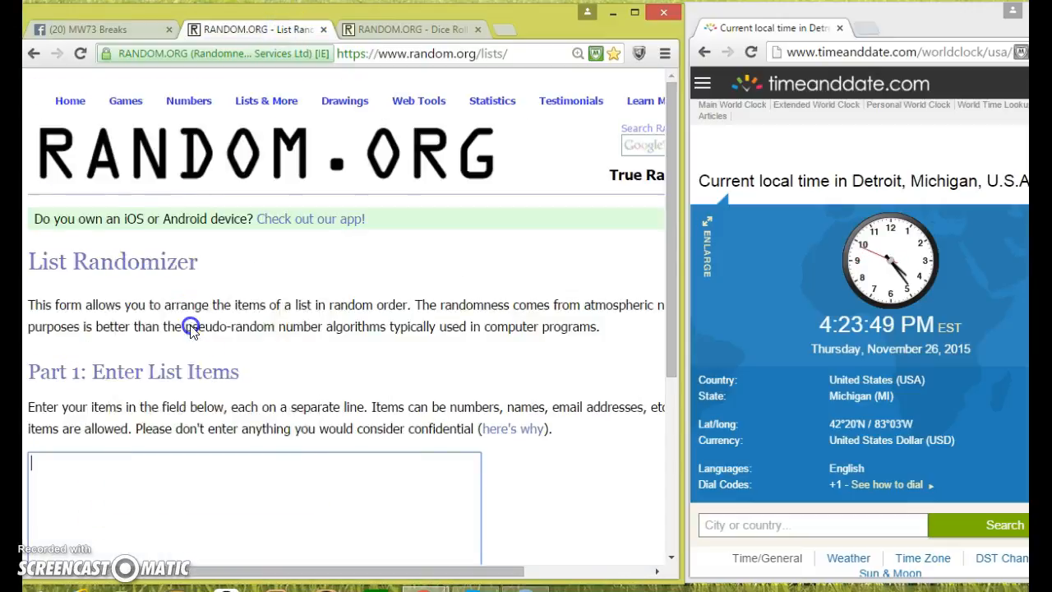
- Paste the ten spots into the List Randomizer and move to the Dice Roller page
scroll("down", 3)
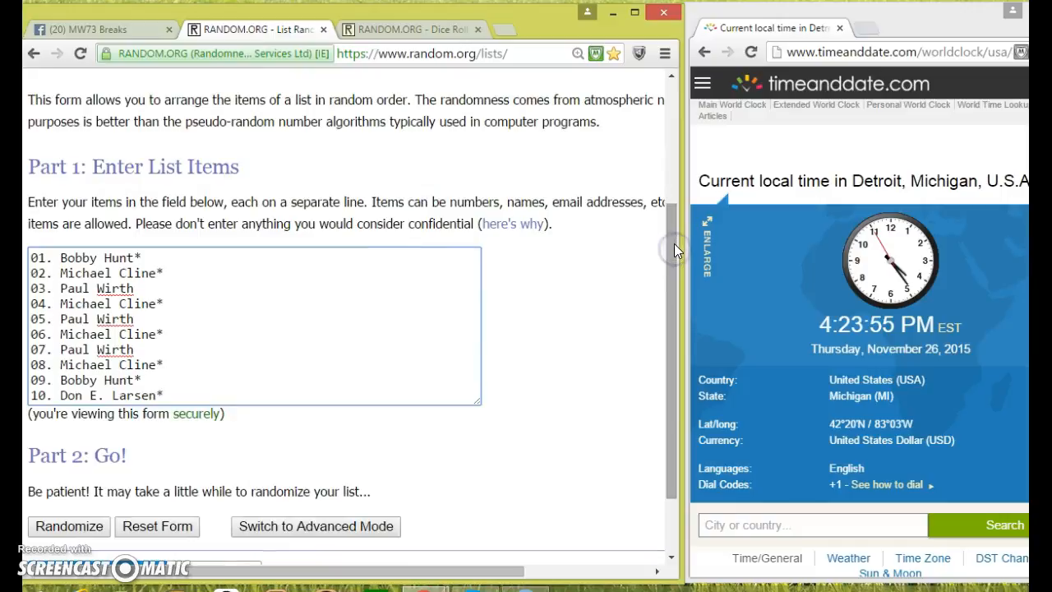
scroll("down", 3)
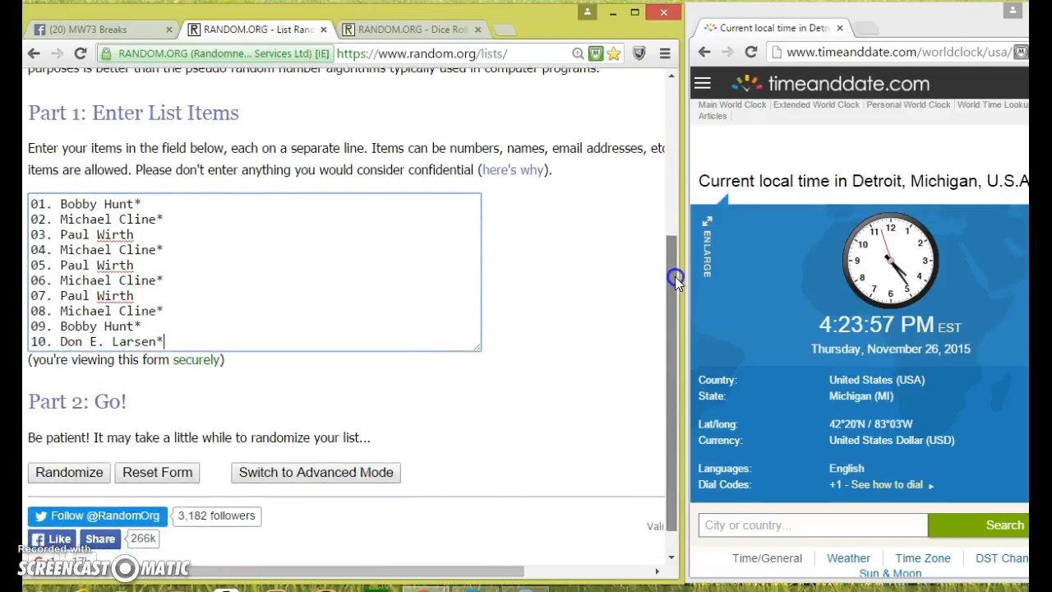
left_click(408, 30)
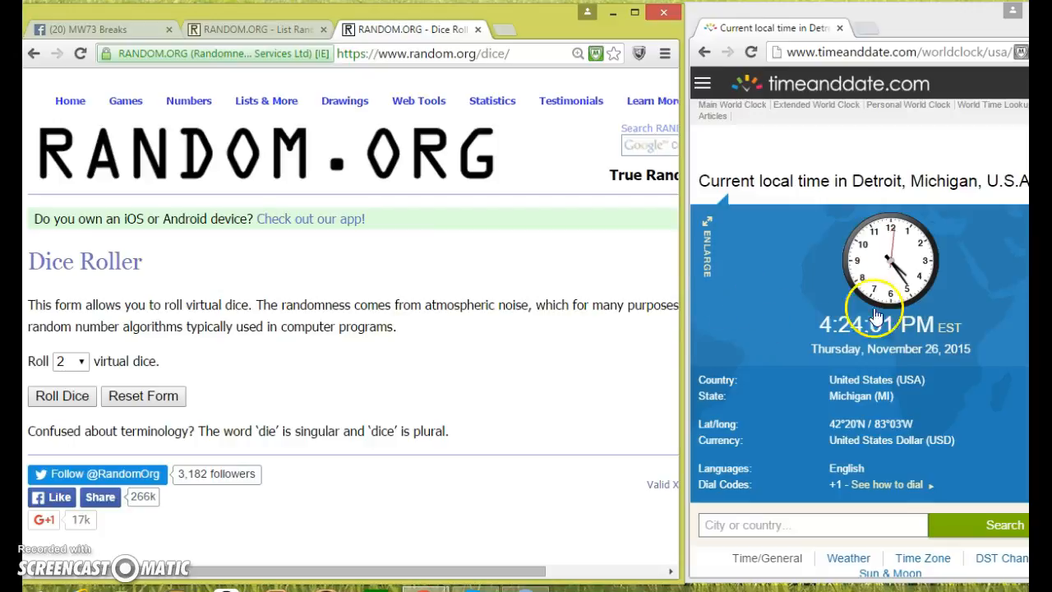
- Roll two virtual dice and return to the List Randomizer holding the ten spots
left_click(63, 395)
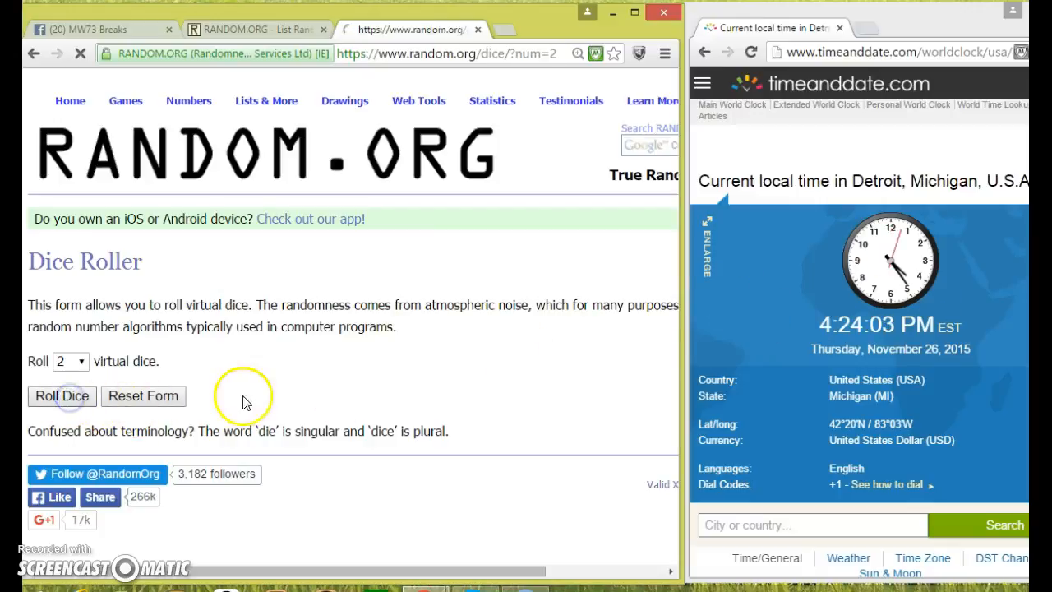
left_click(63, 394)
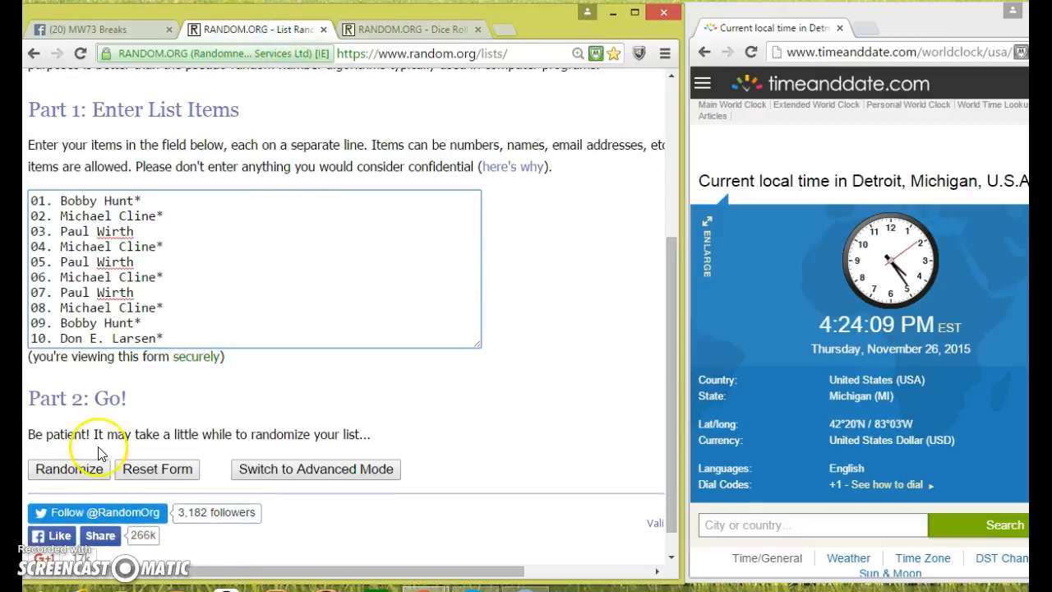
left_click(69, 468)
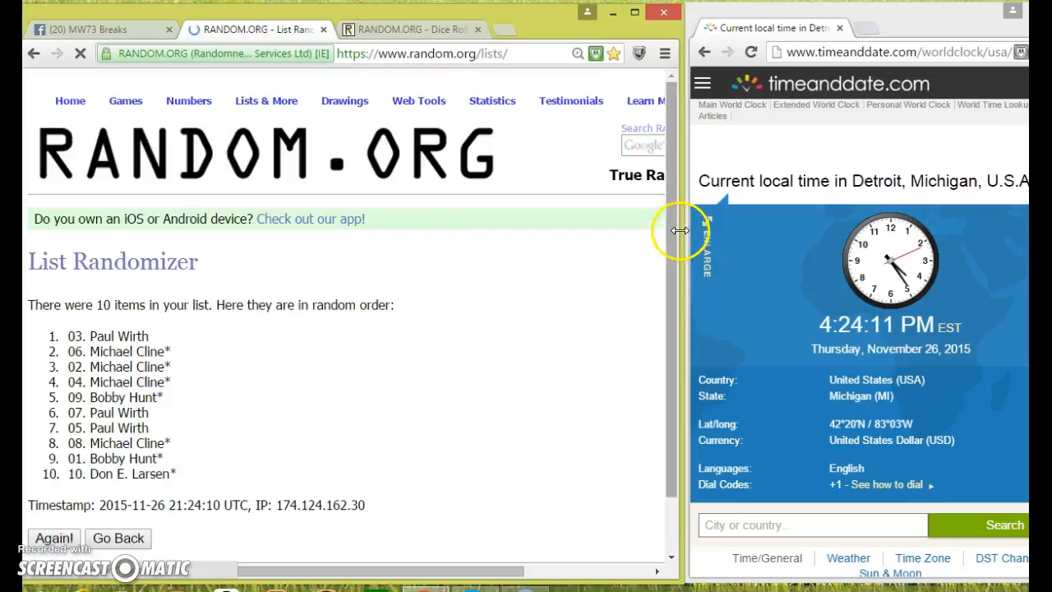
scroll("down", 3)
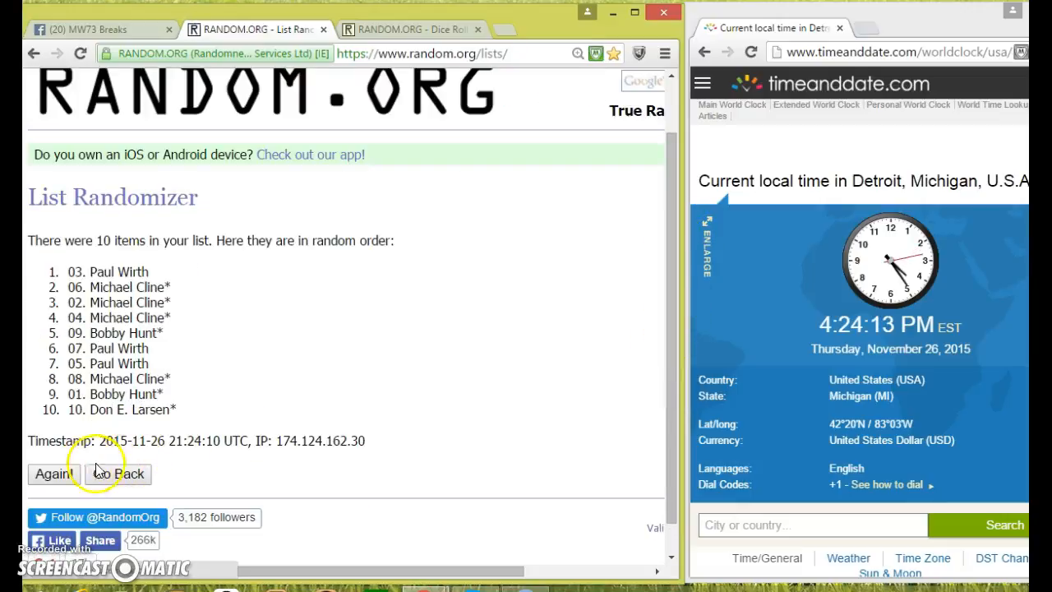
left_click(52, 474)
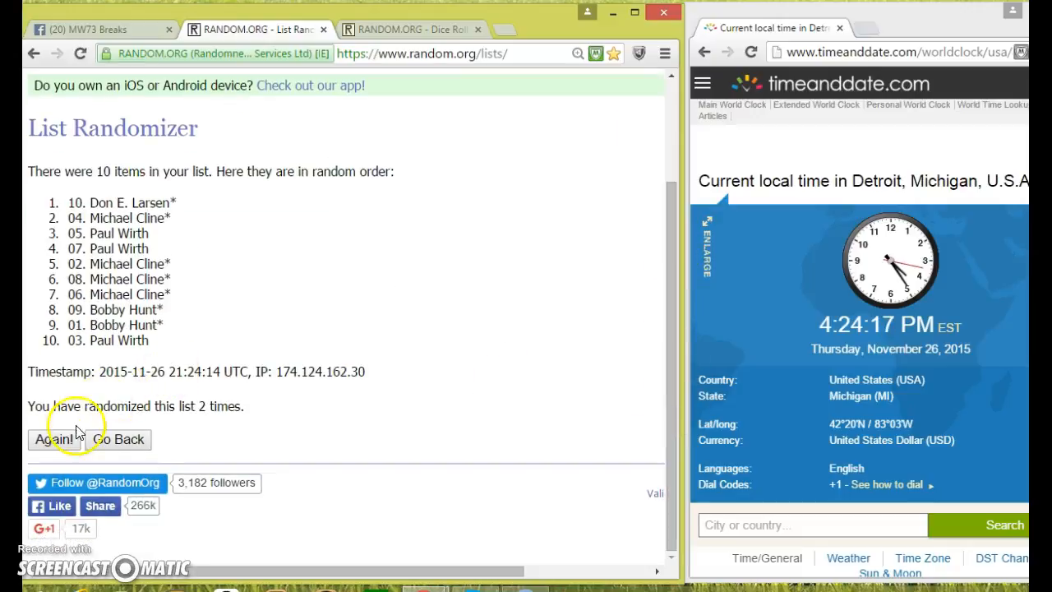
left_click(51, 439)
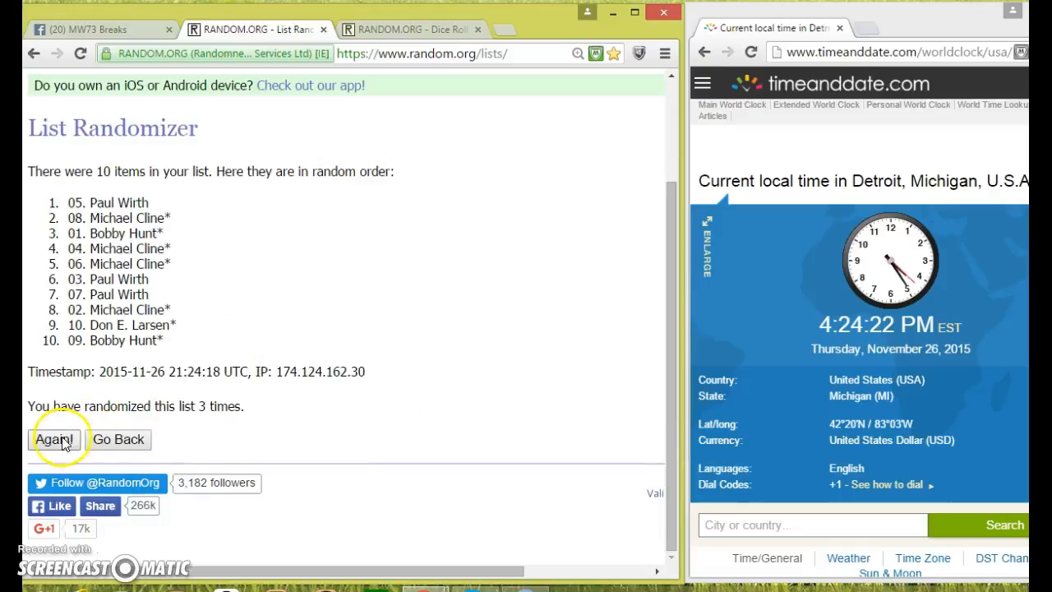
left_click(52, 439)
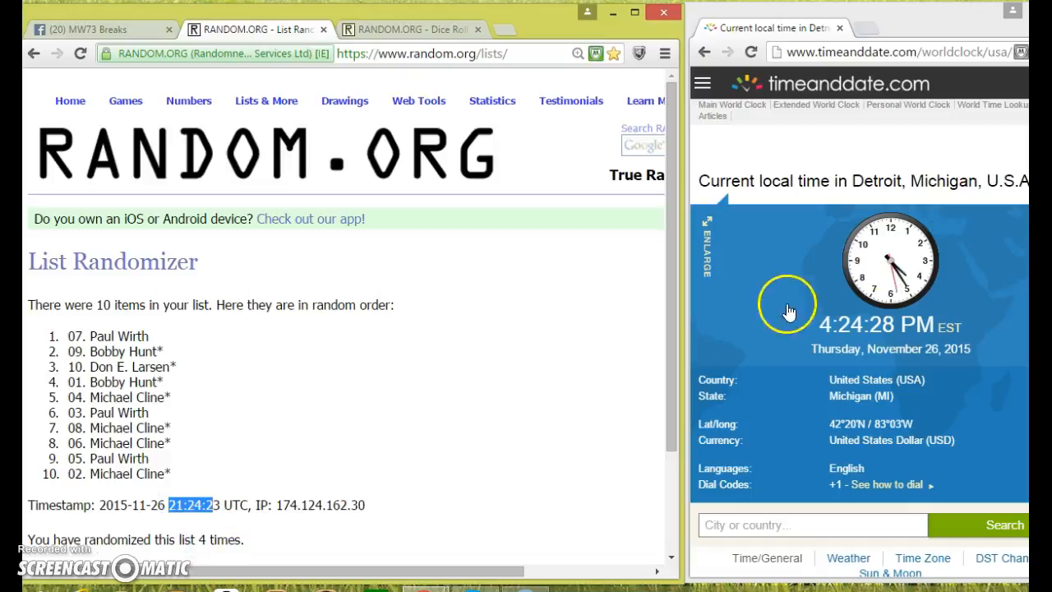
left_click(411, 29)
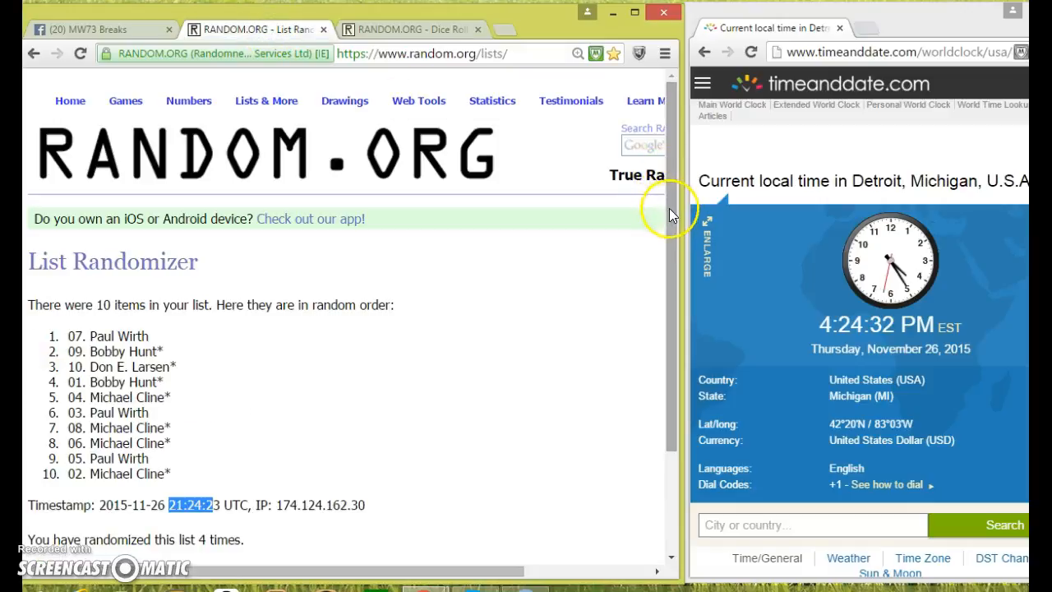
scroll("down", 3)
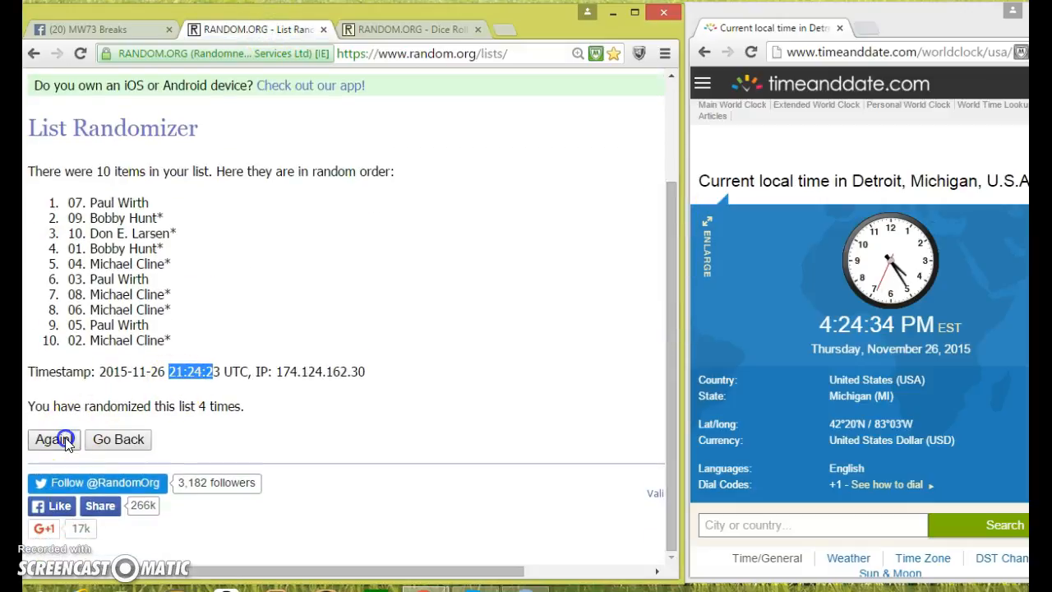
left_click(49, 439)
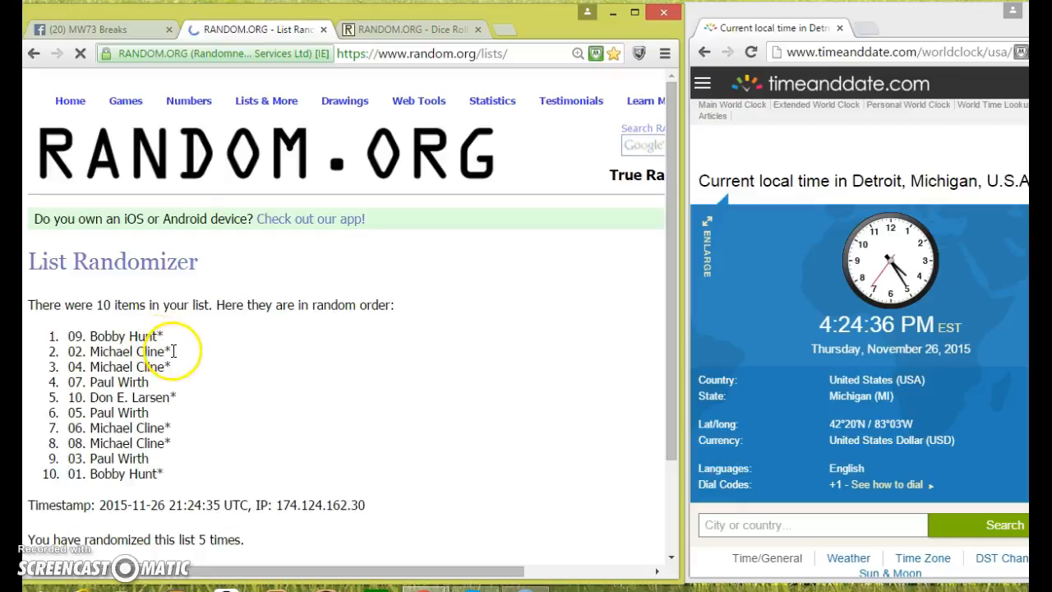
- Highlight the top two winners, then write 'DONE' in the Facebook group's comment box
left_click_drag(82, 336, 173, 352)
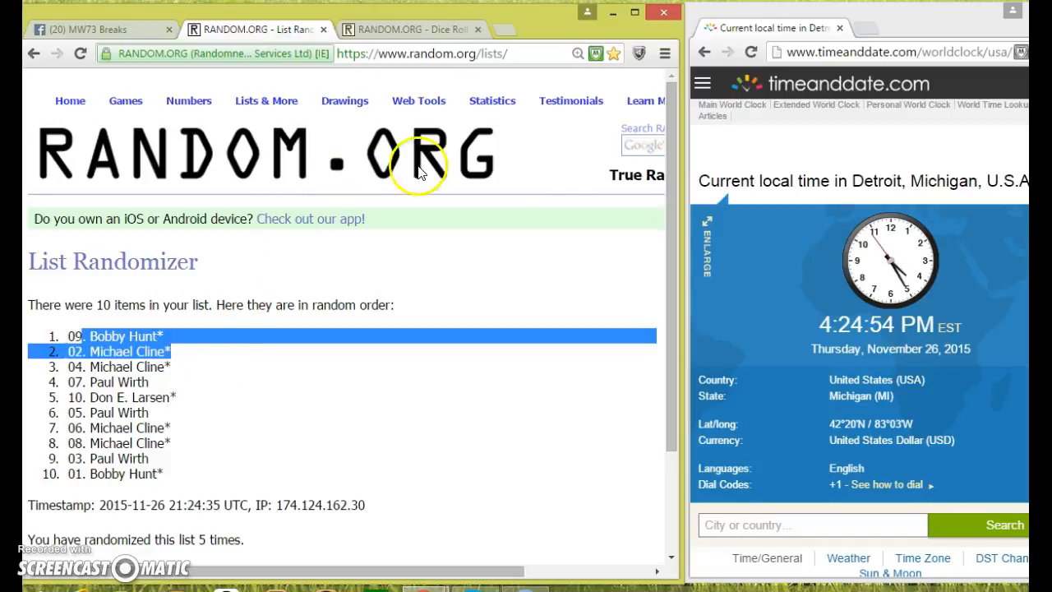
scroll("down", 3)
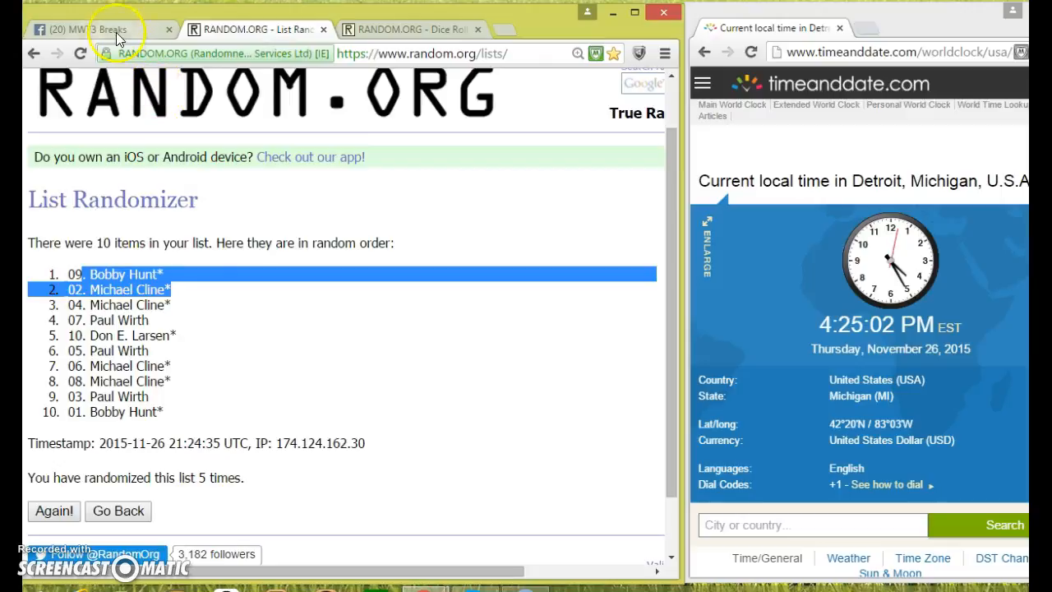
left_click(98, 29)
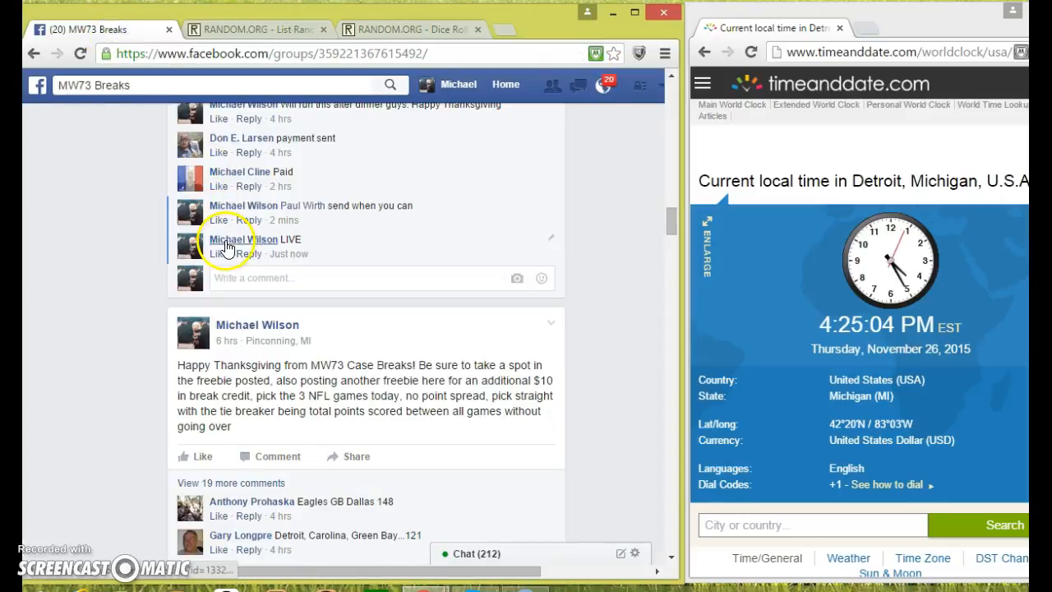
type("DO")
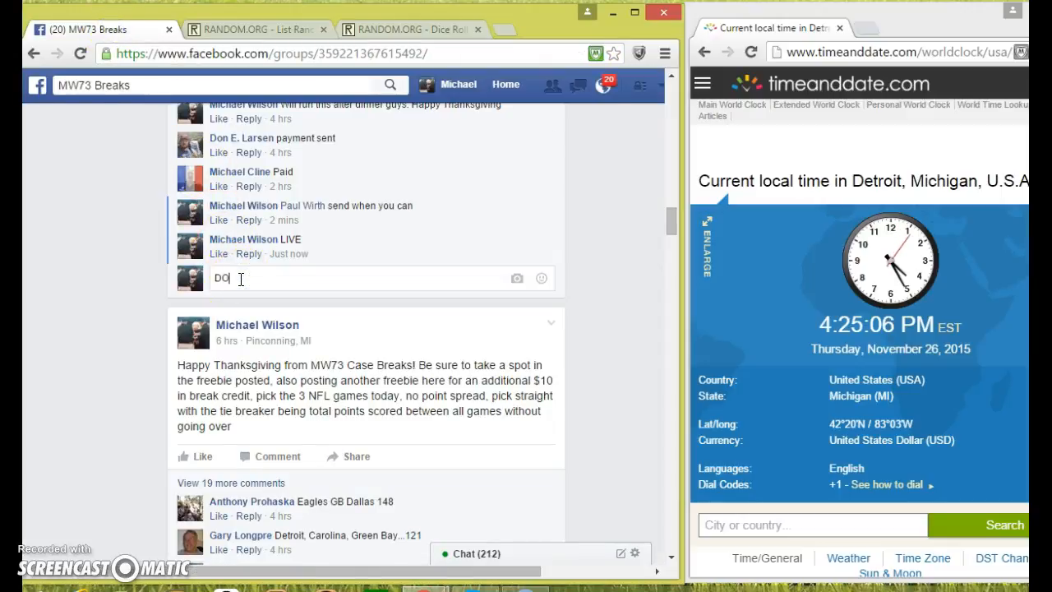
type("NE")
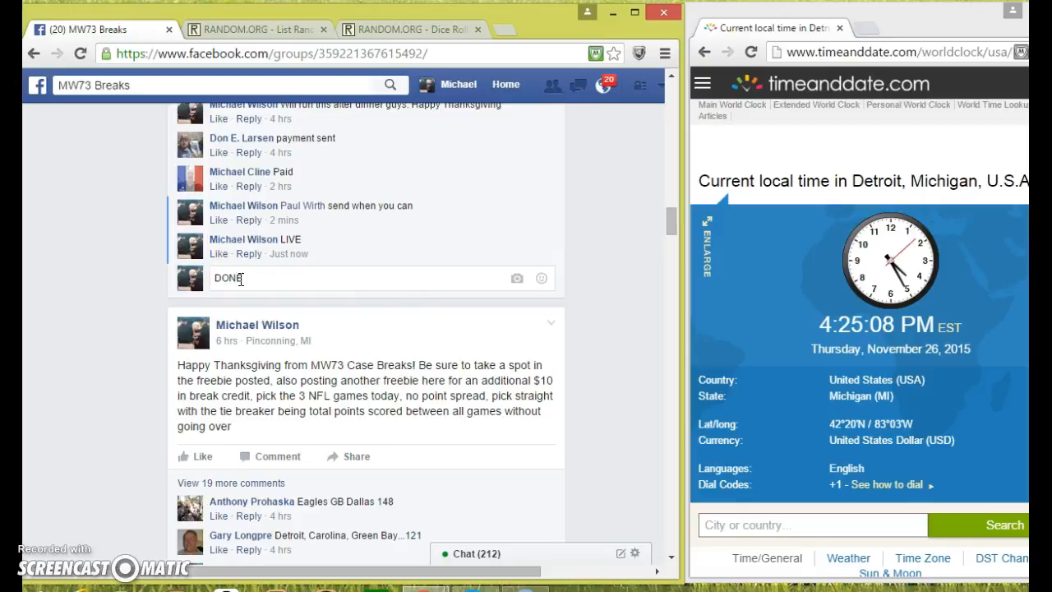